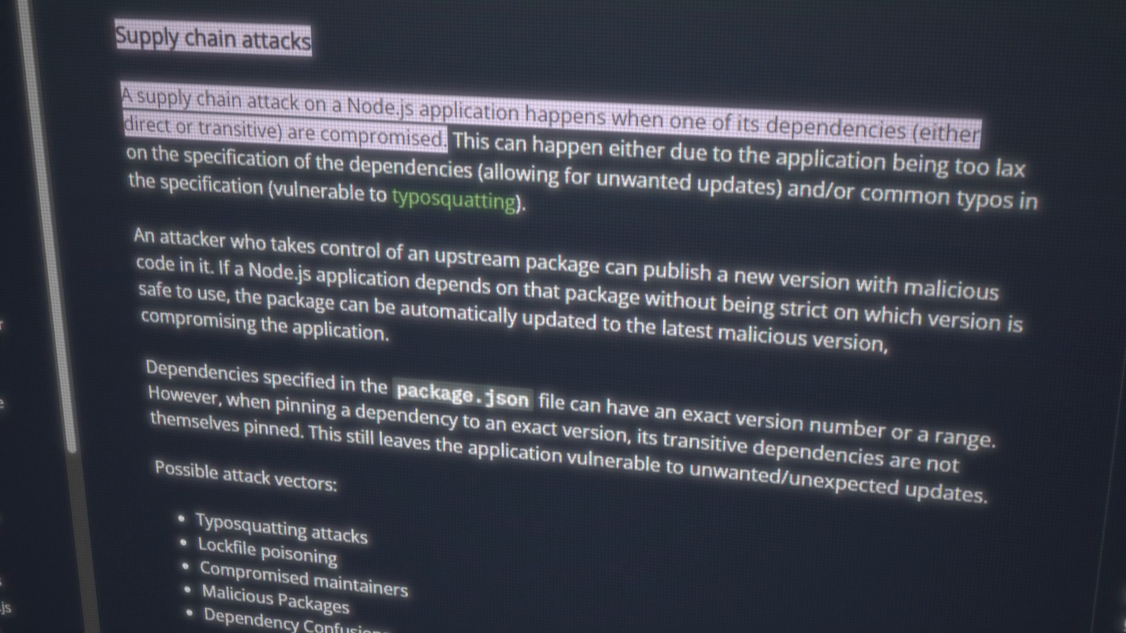
scroll(up, 3)
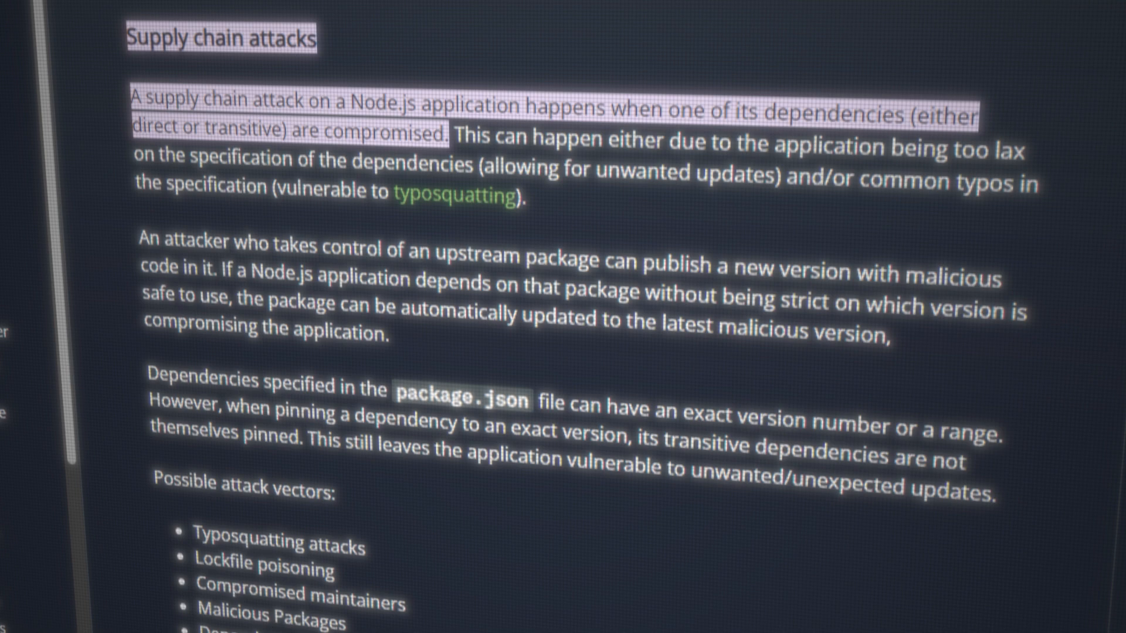
scroll(down, 3)
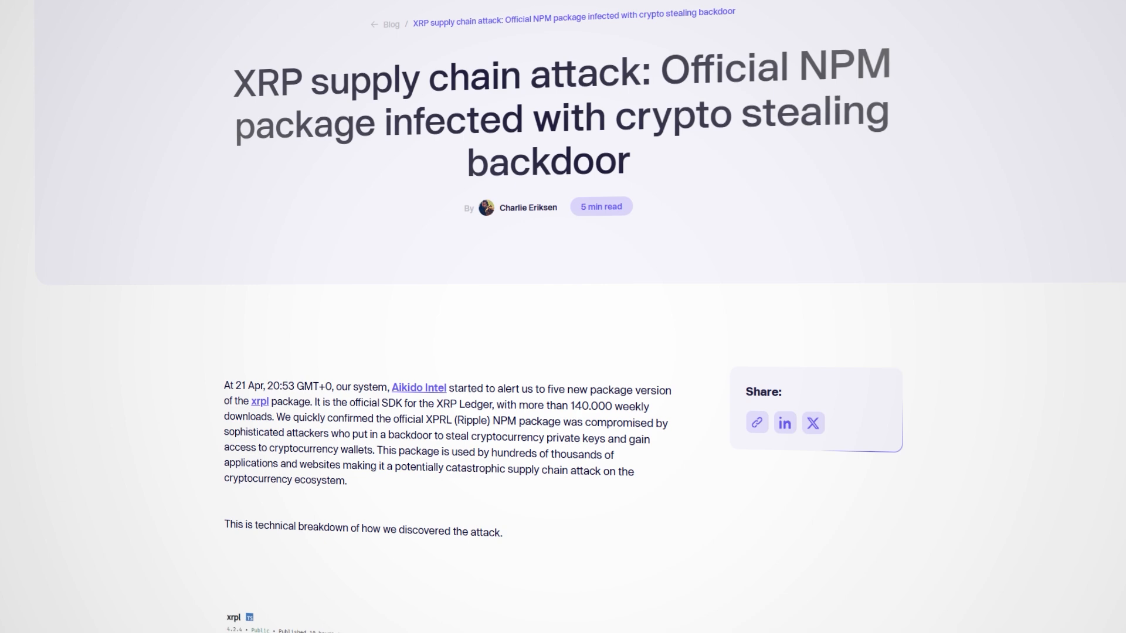
scroll(down, 3)
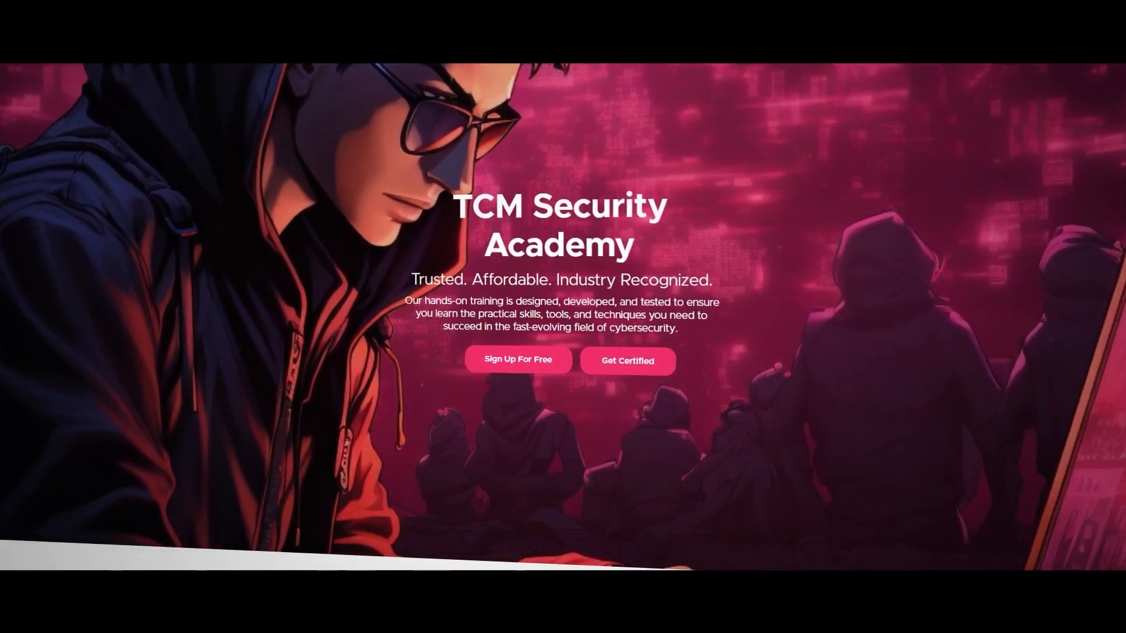
scroll(down, 3)
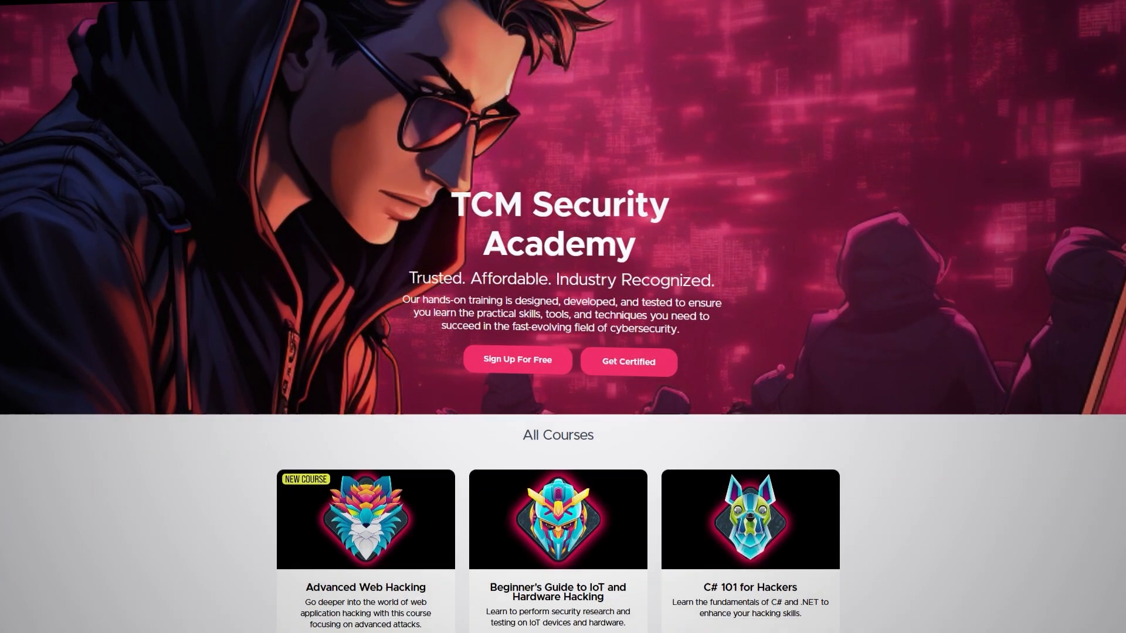
scroll(down, 3)
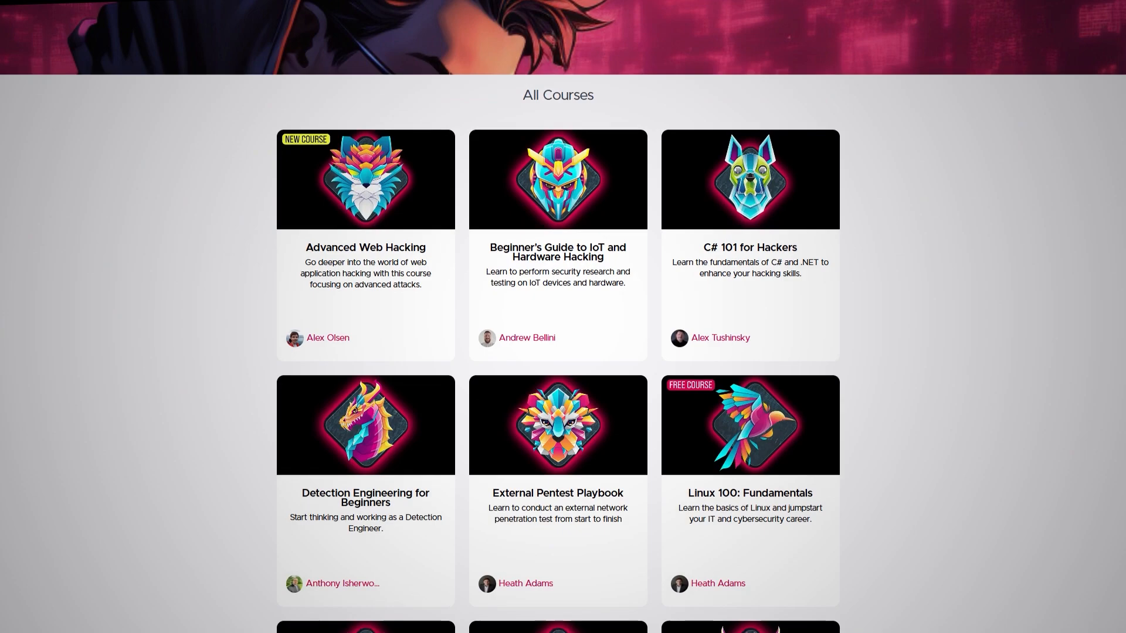